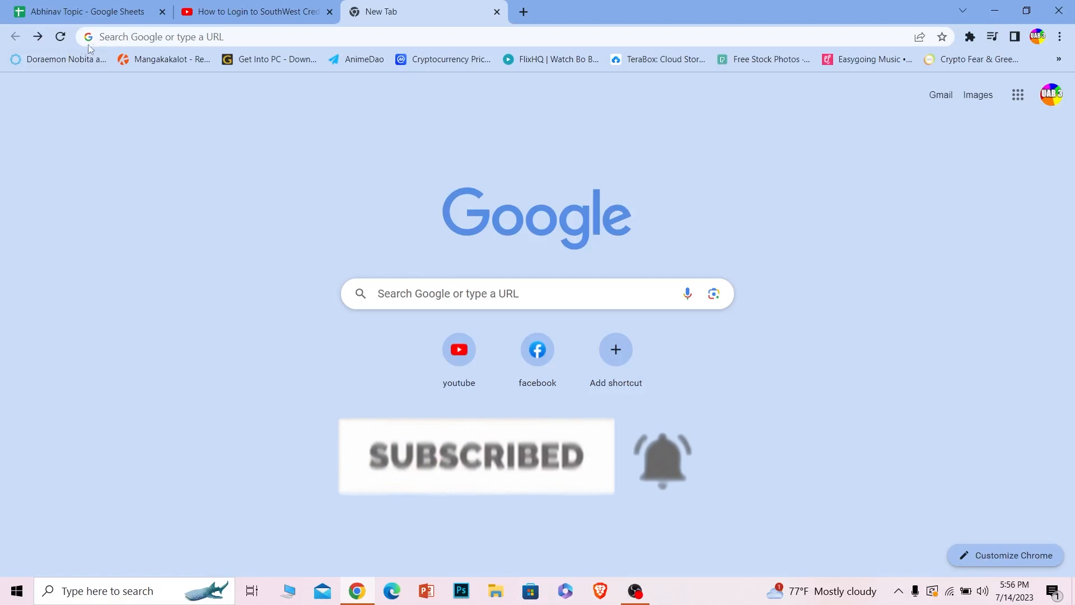
Step: Search Google for 'delta airlines login' from the address bar
{"action": "type", "text": "delta airlines login"}
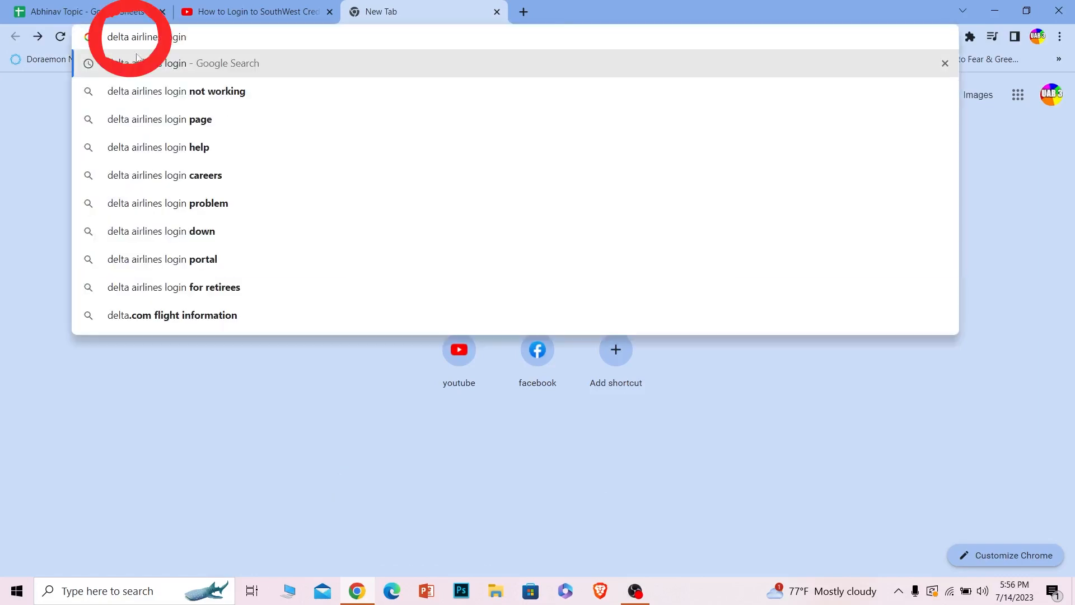
{"action": "key", "text": "Return"}
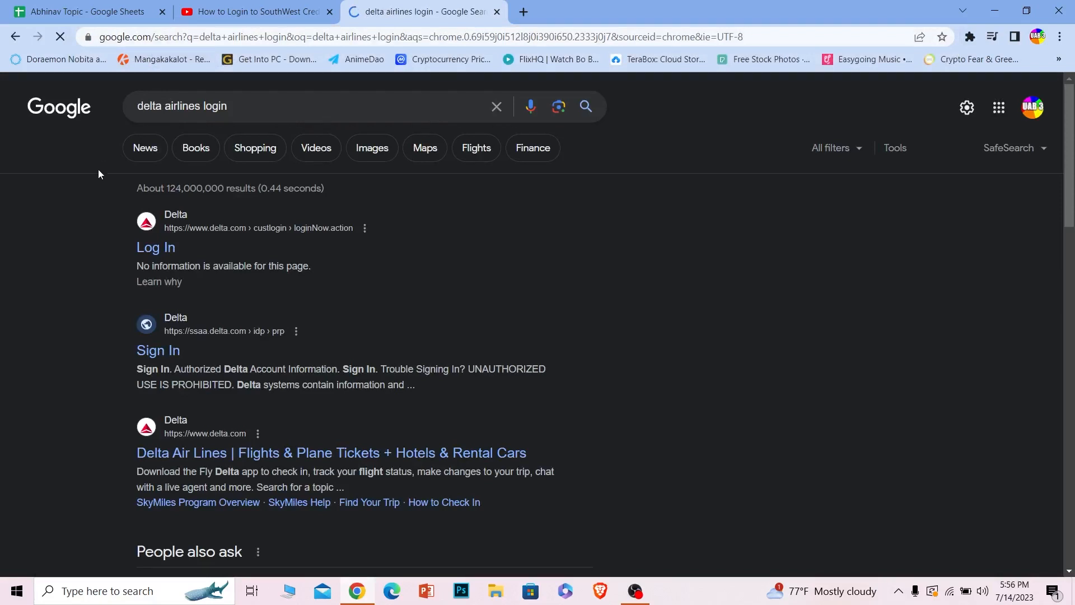
Step: Open the delta.com 'Log In' result to reach the Log In To Delta page
{"action": "left_click", "coordinate": [155, 246]}
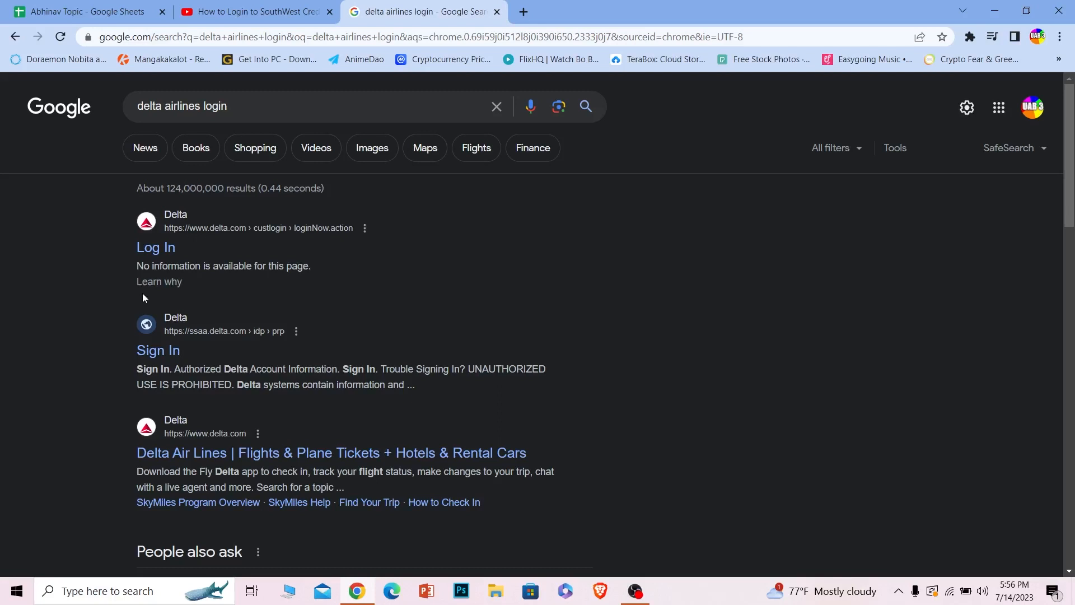
{"action": "left_click", "coordinate": [156, 246]}
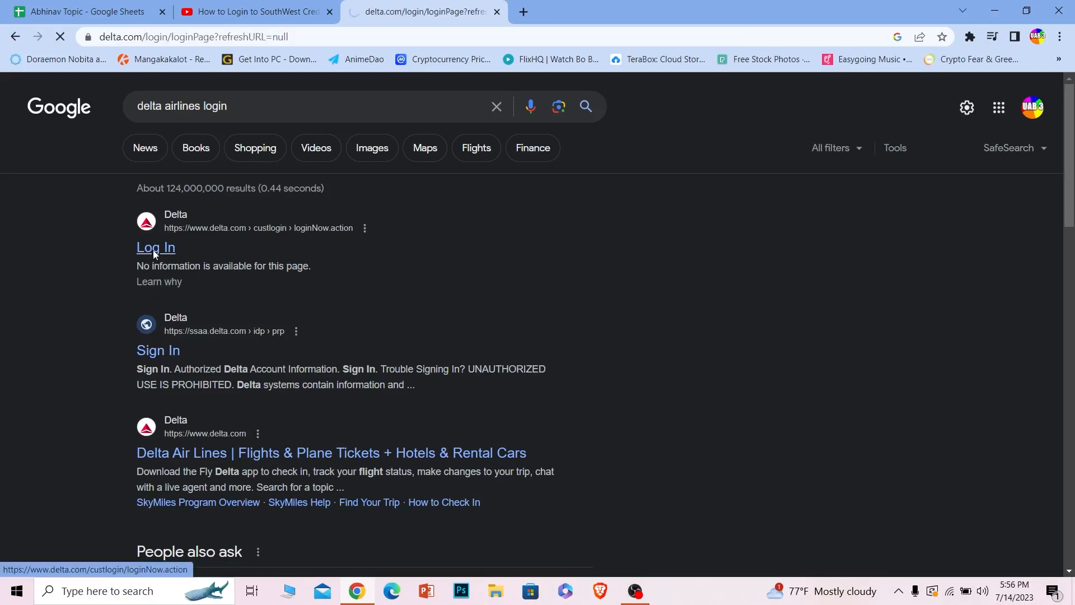
{"action": "left_click", "coordinate": [156, 247]}
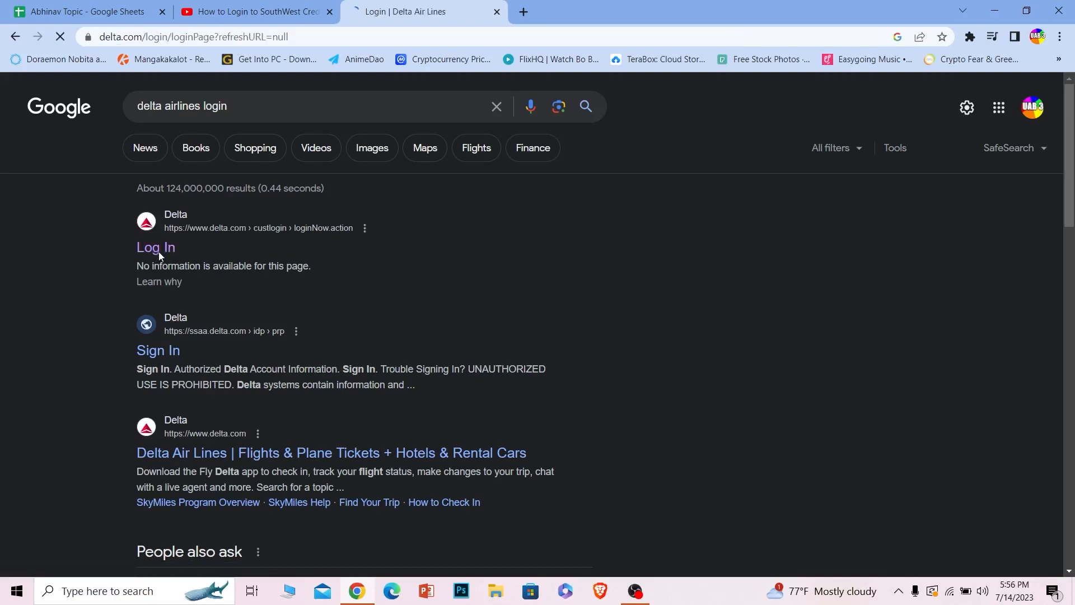
{"action": "left_click", "coordinate": [156, 247]}
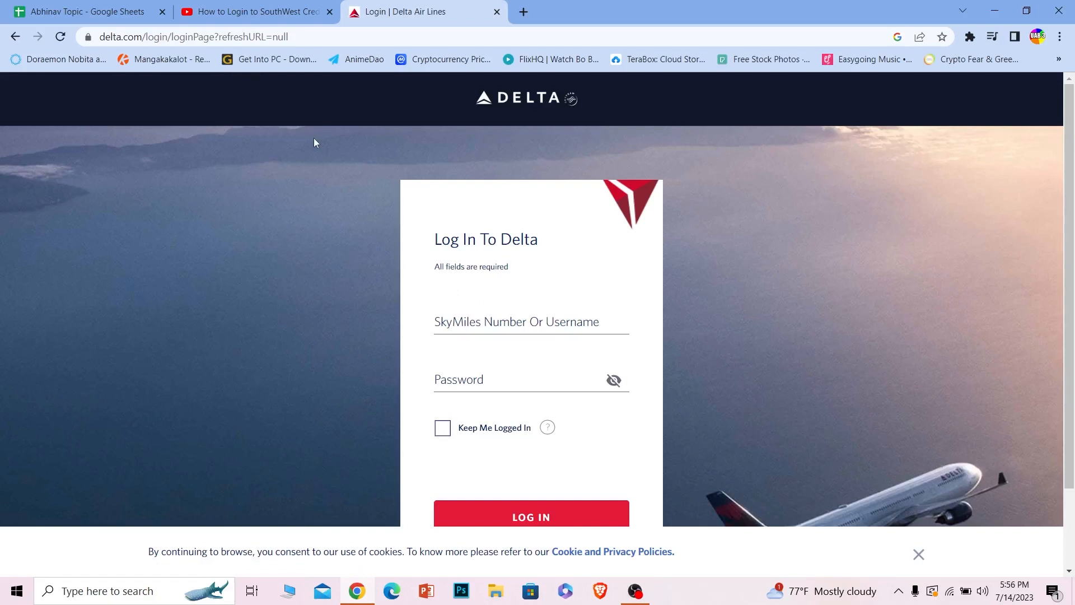
Step: Enter SkyMiles username 'ueriurieu' and last name 'kioeiur', then reach the password field
{"action": "left_click", "coordinate": [530, 320]}
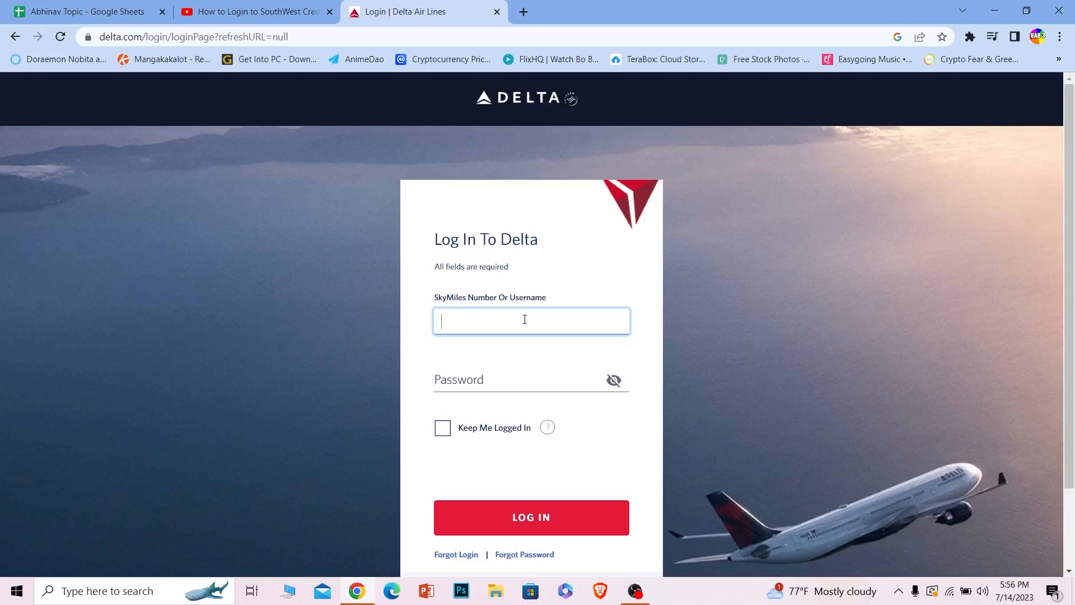
{"action": "type", "text": "ueriurieu"}
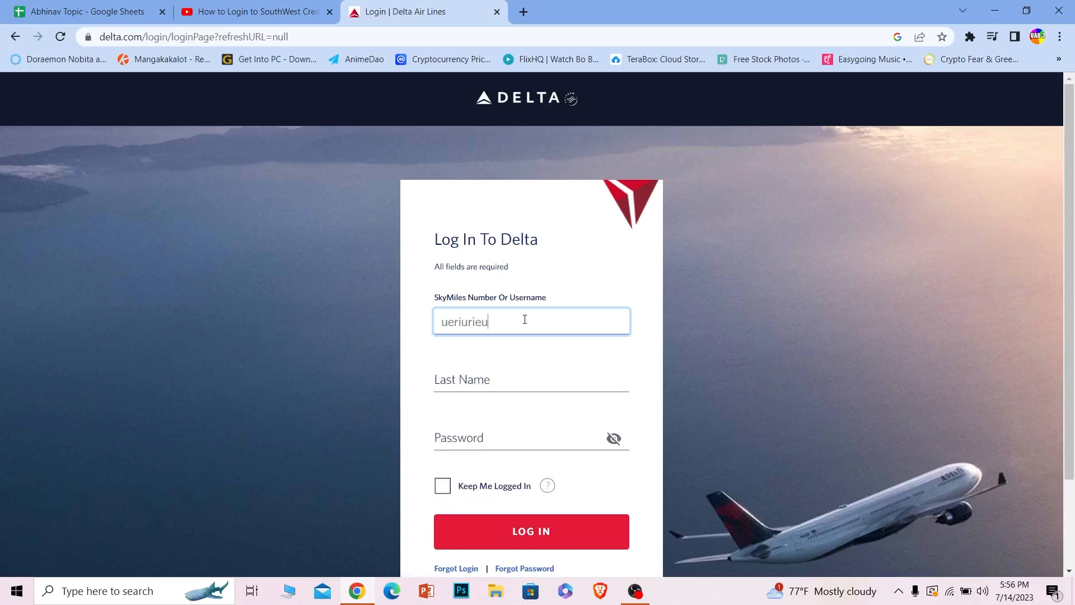
{"action": "left_click", "coordinate": [531, 379]}
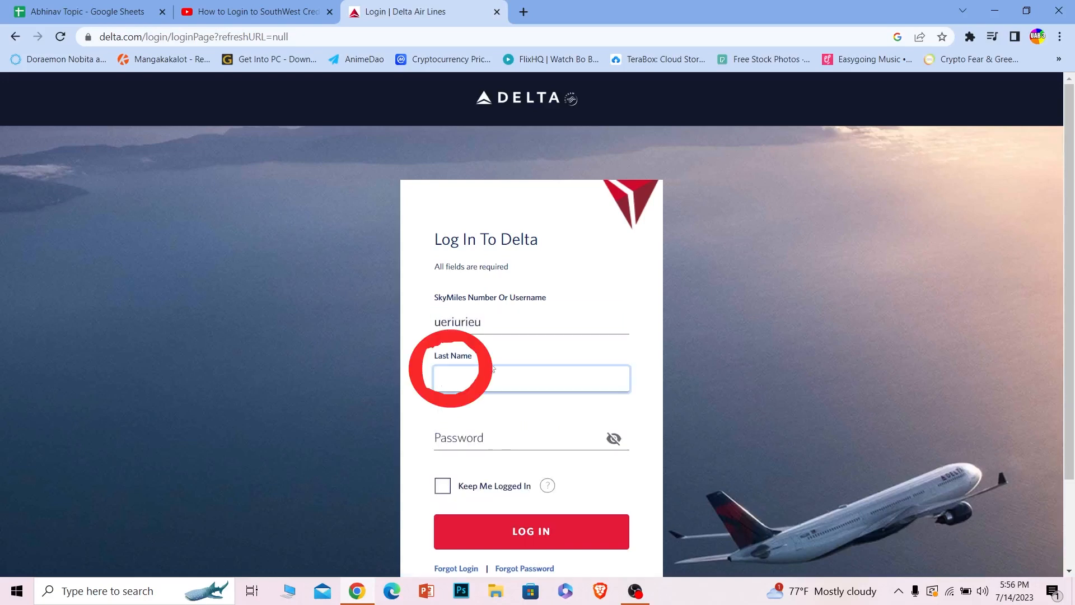
{"action": "type", "text": "kioeiur"}
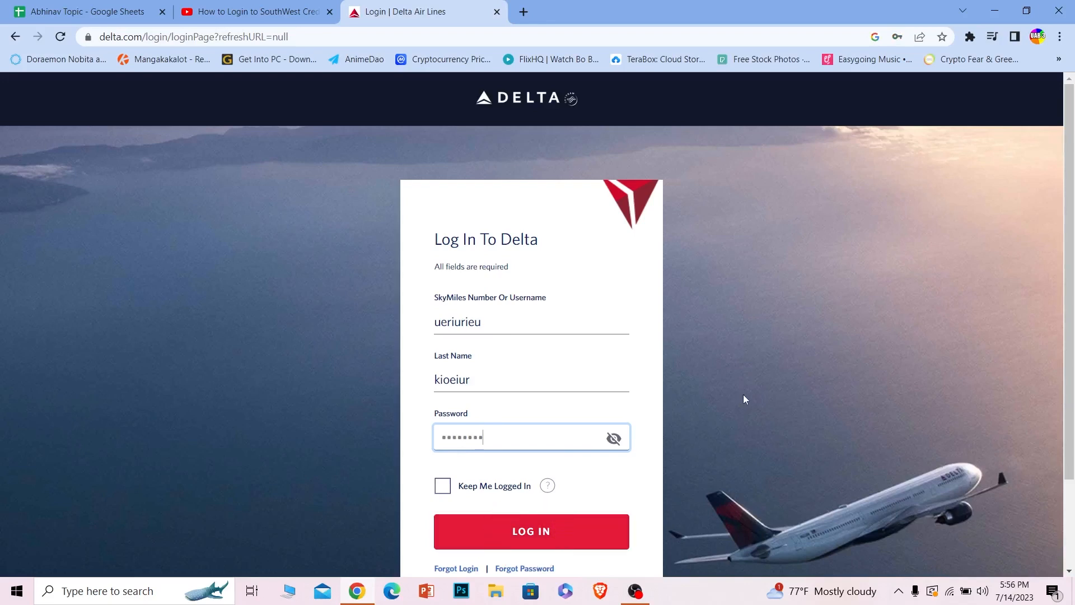
{"action": "scroll", "scroll_direction": "down", "scroll_amount": 3}
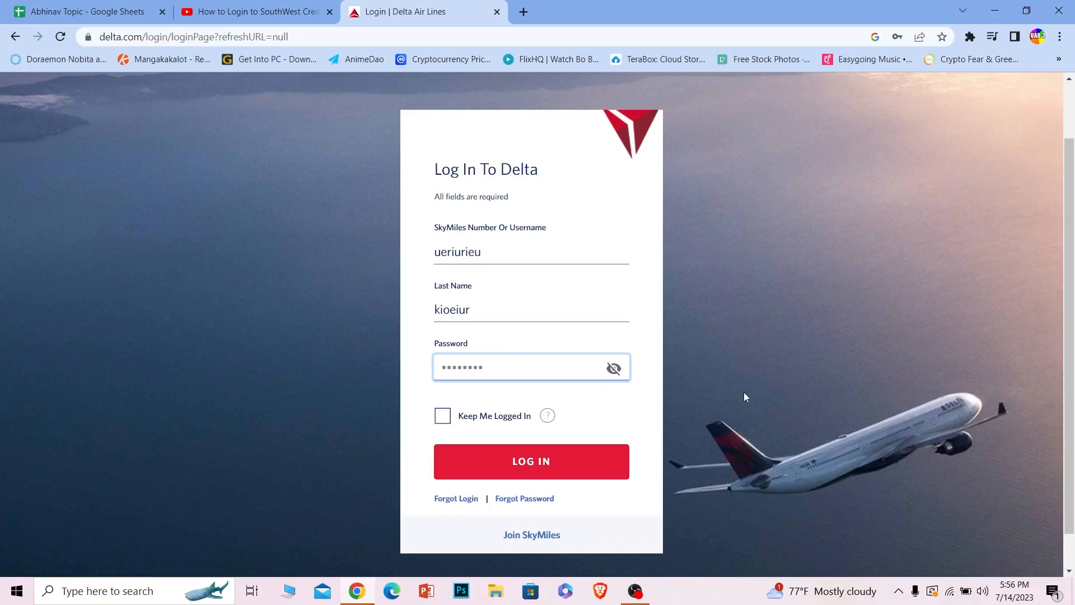